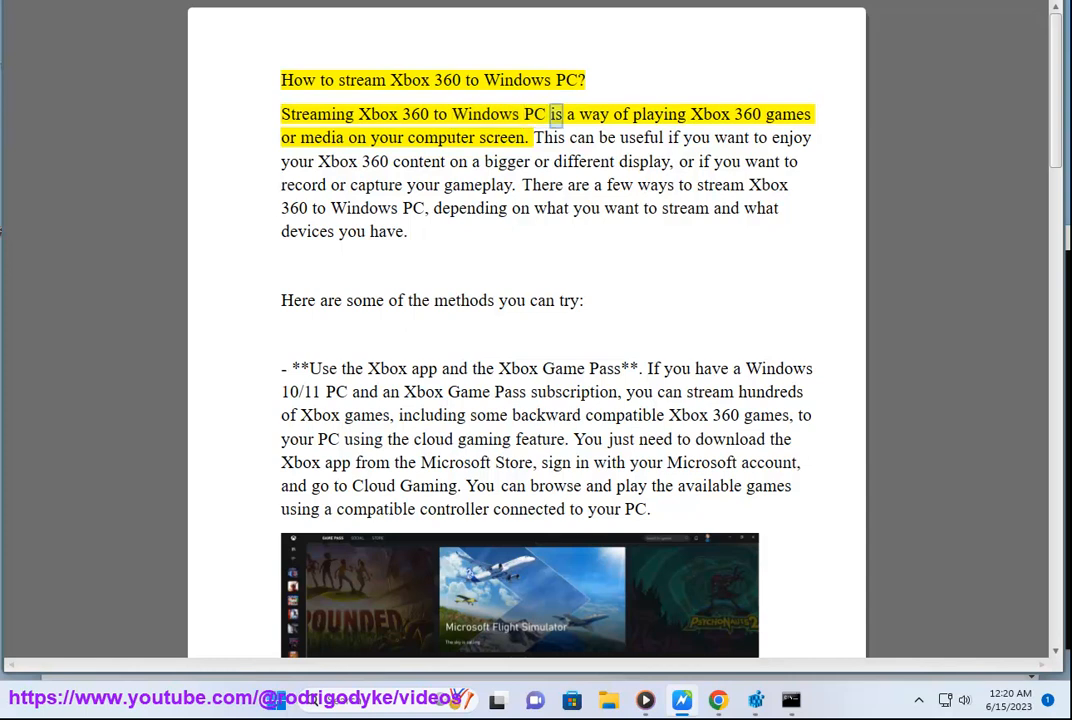
# Start Read Aloud on the Xbox streaming article, following it through the intro and Game Pass method.
pyautogui.doubleClick(322, 137)
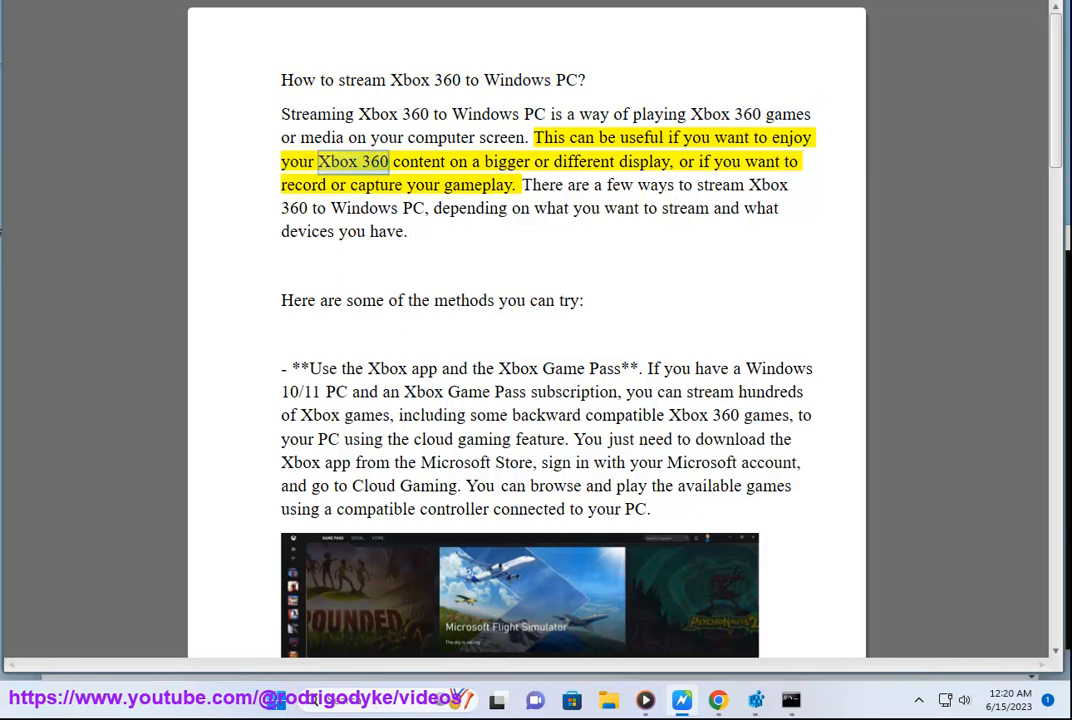
pyautogui.doubleClick(646, 161)
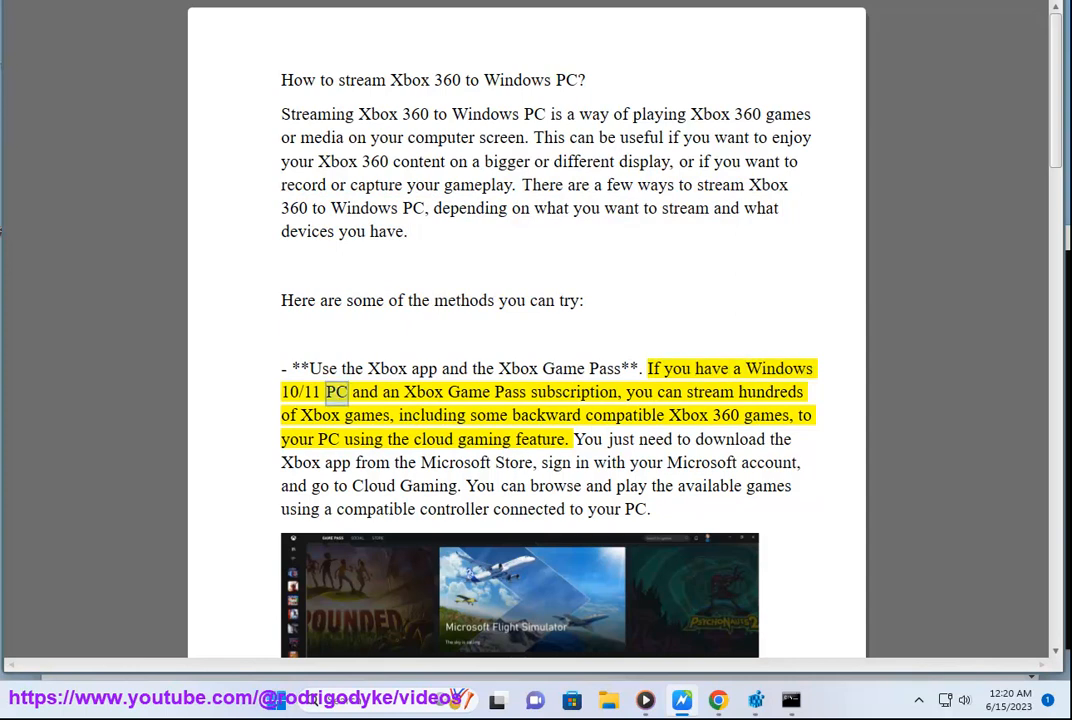
pyautogui.doubleClick(669, 392)
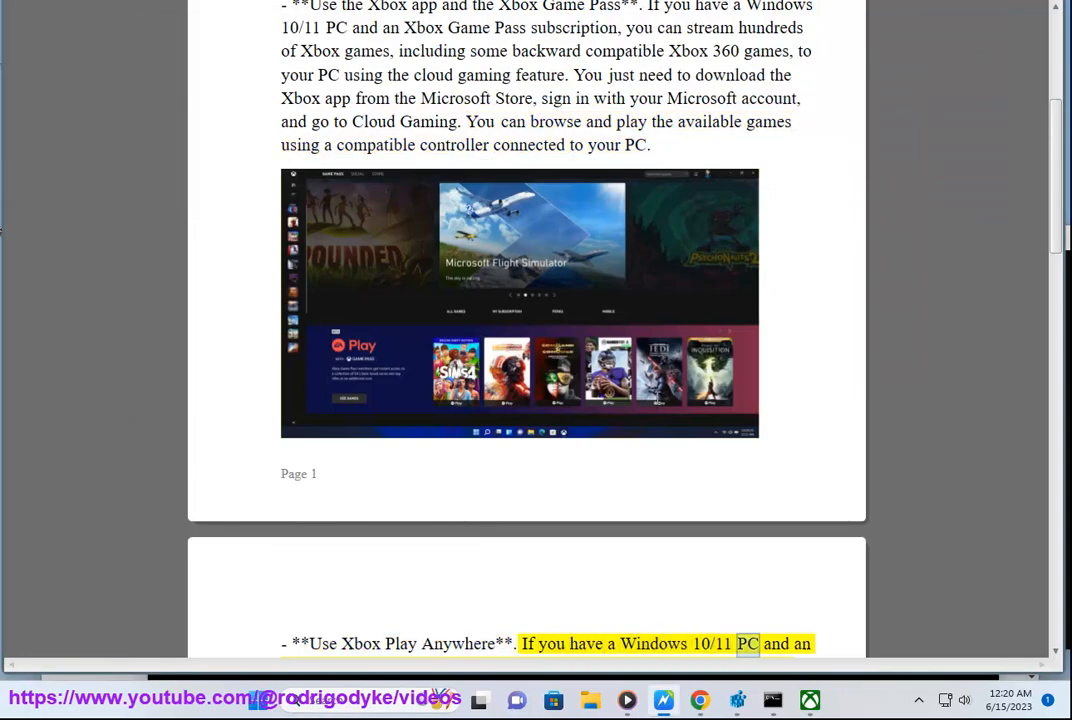
# Scroll down to follow Read Aloud through the Xbox Play Anywhere paragraph.
pyautogui.scroll(-3)
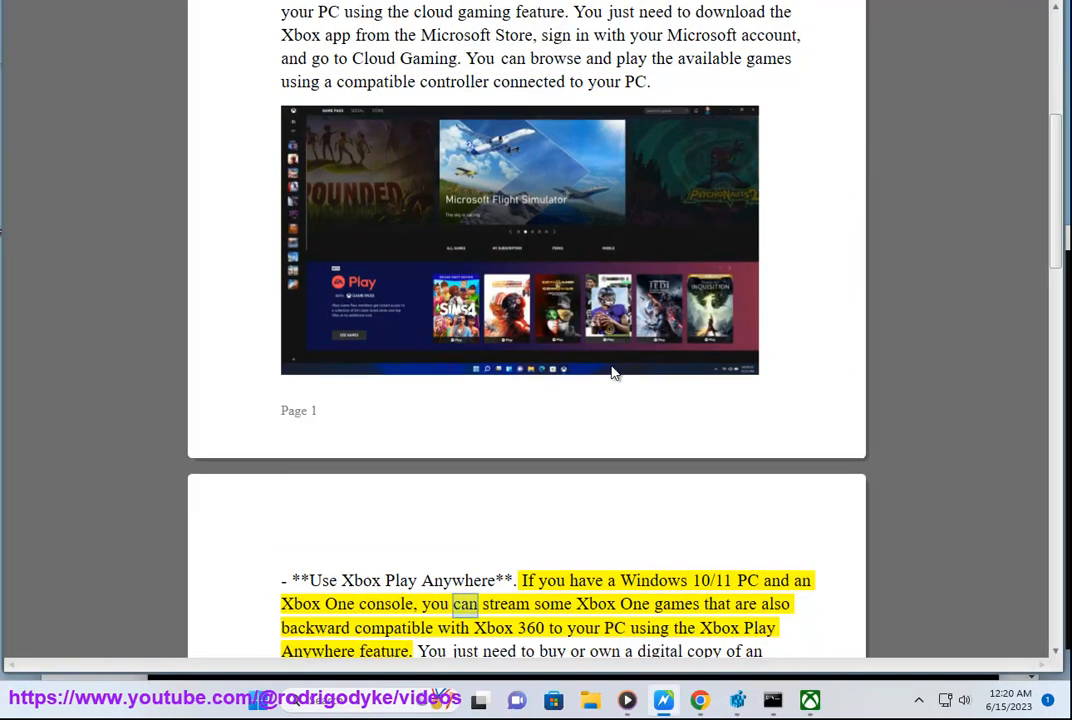
pyautogui.scroll(-3)
pyautogui.write('XBOX PLAY')
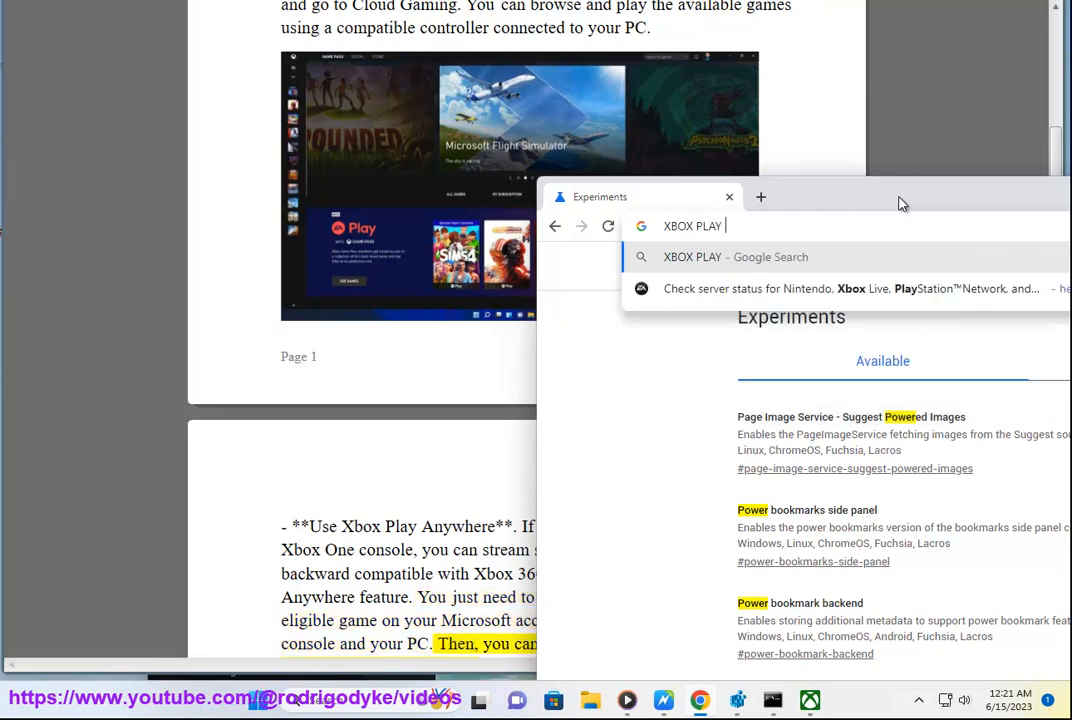
# Search Chrome for 'xbox play anywhere' and open the xbox.com Play Anywhere result.
pyautogui.write('ANYW')
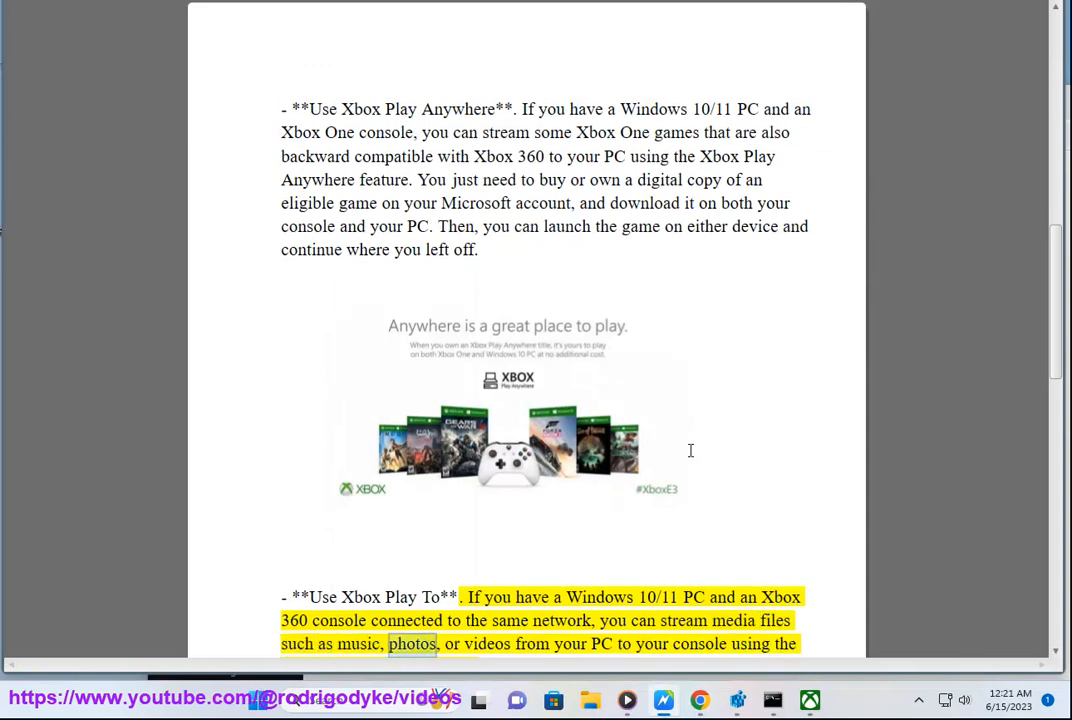
pyautogui.doubleClick(750, 643)
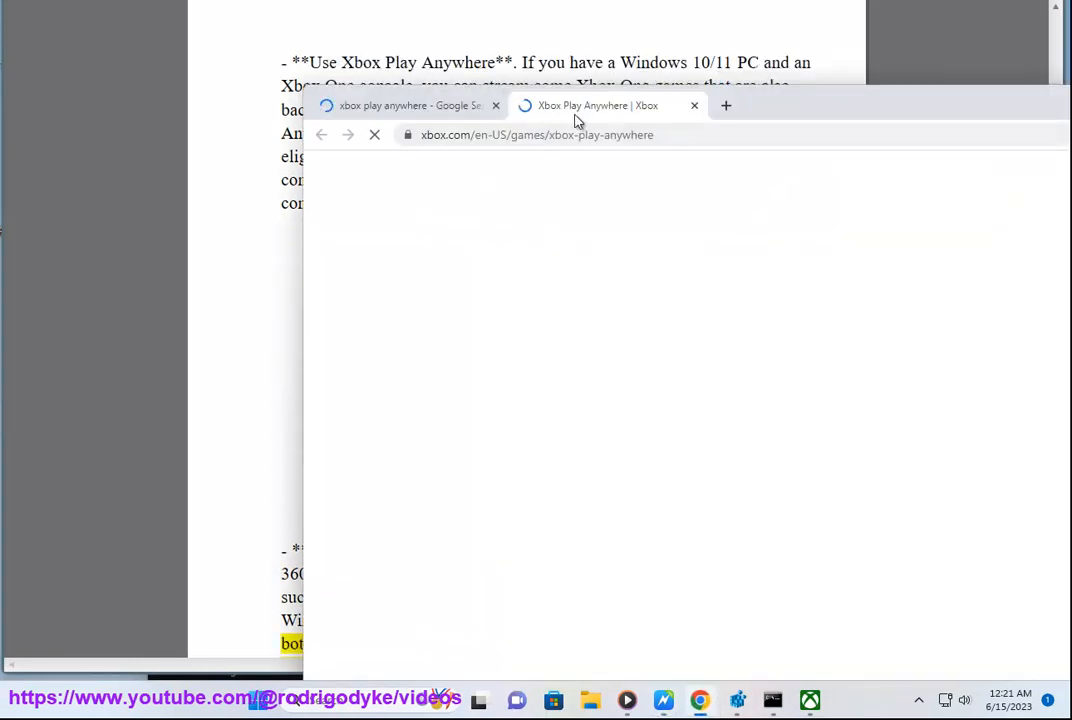
pyautogui.click(807, 699)
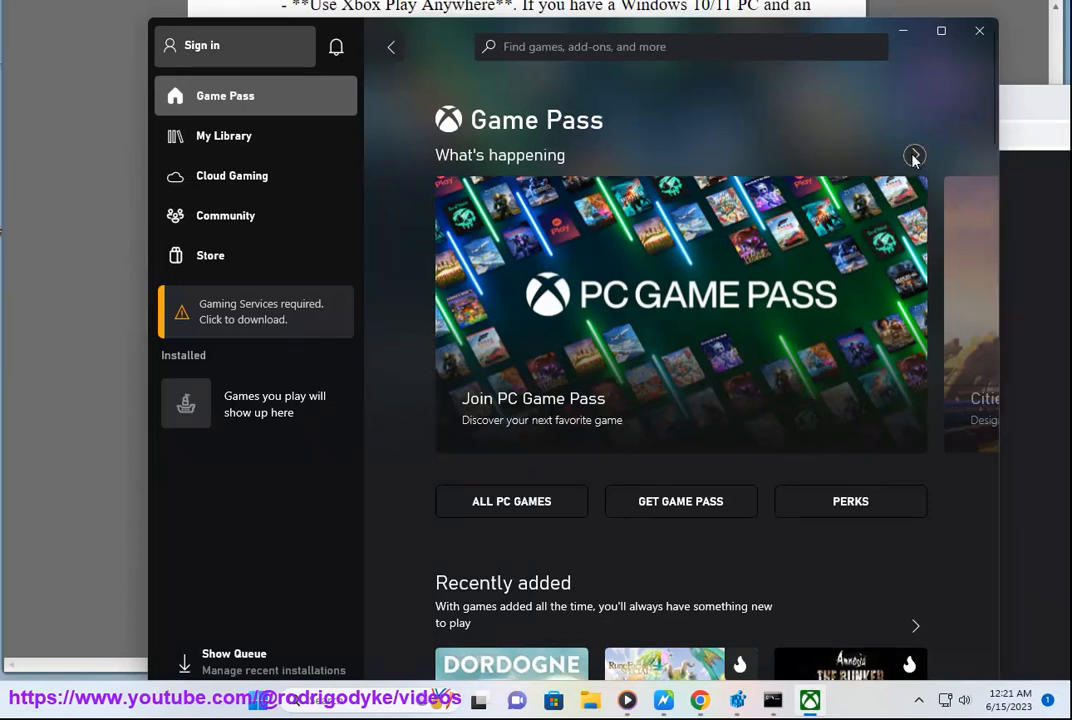
# Advance the Game Pass featured carousel, then scroll down to the Trending Now games.
pyautogui.click(913, 155)
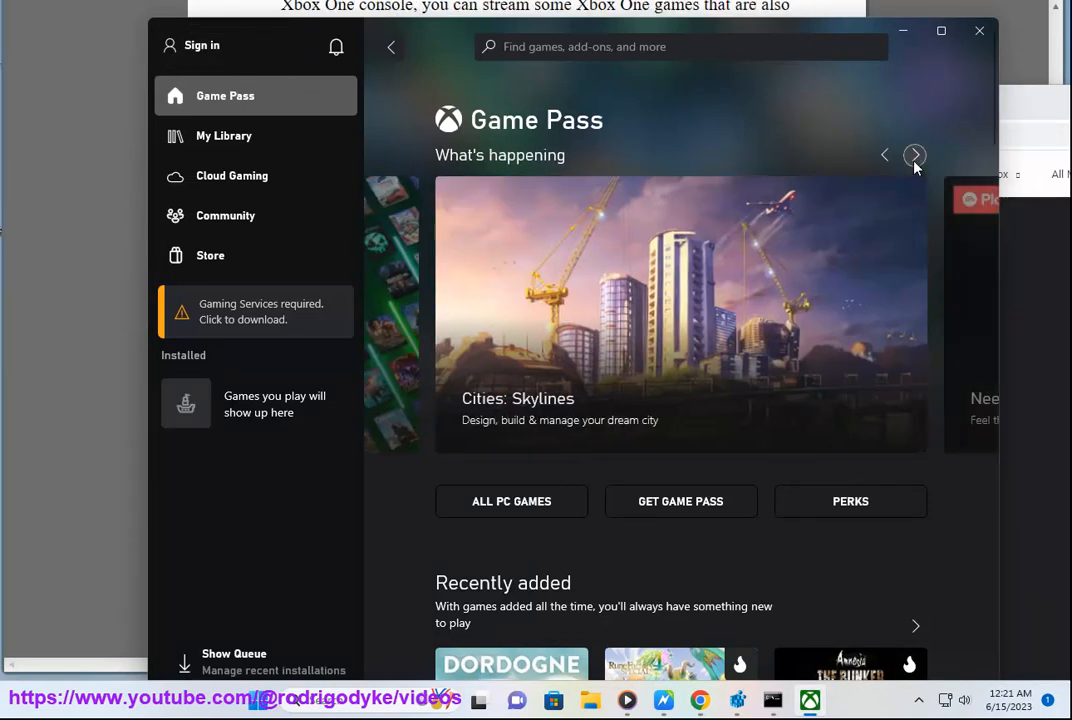
pyautogui.scroll(-3)
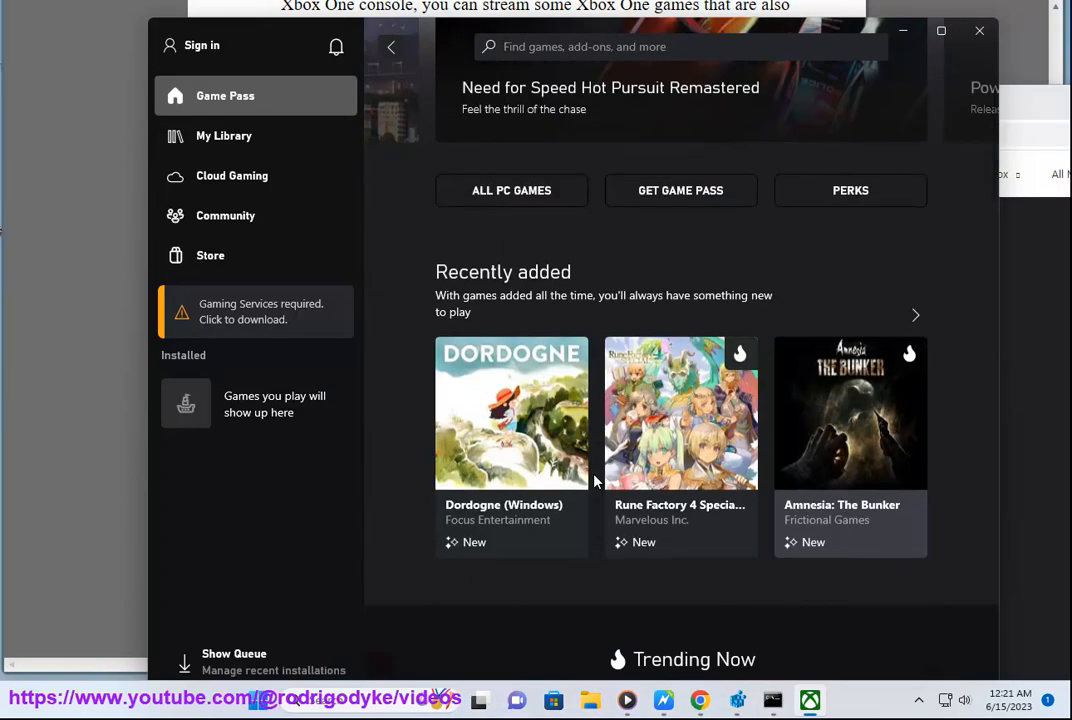
pyautogui.scroll(-3)
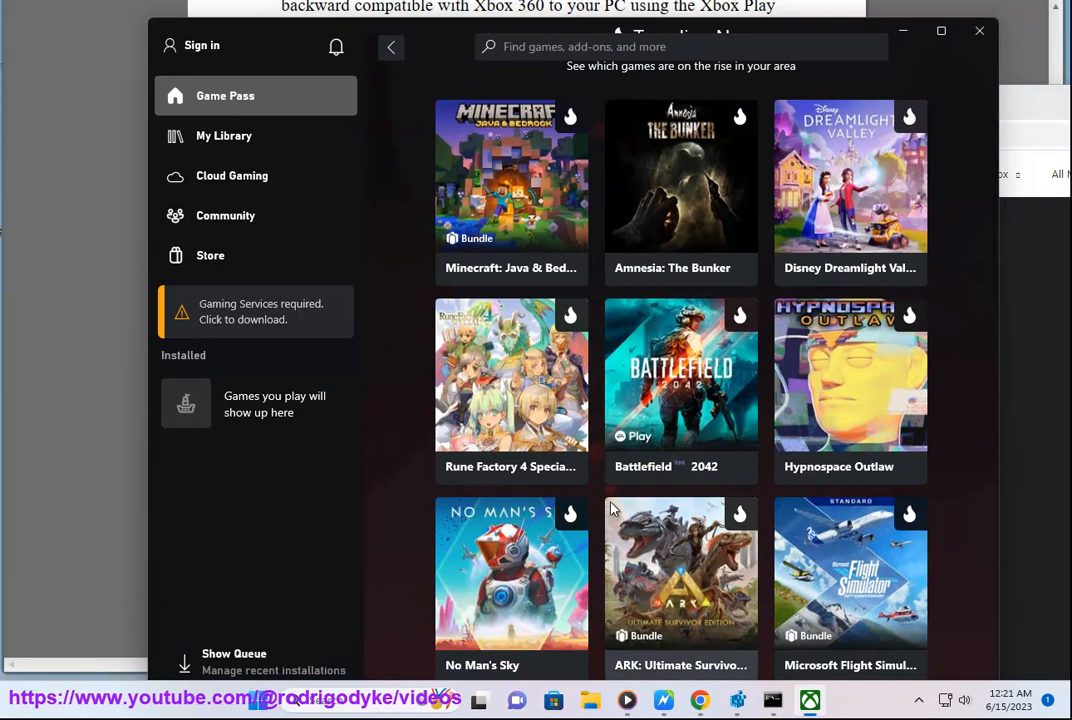
pyautogui.moveTo(232, 290)
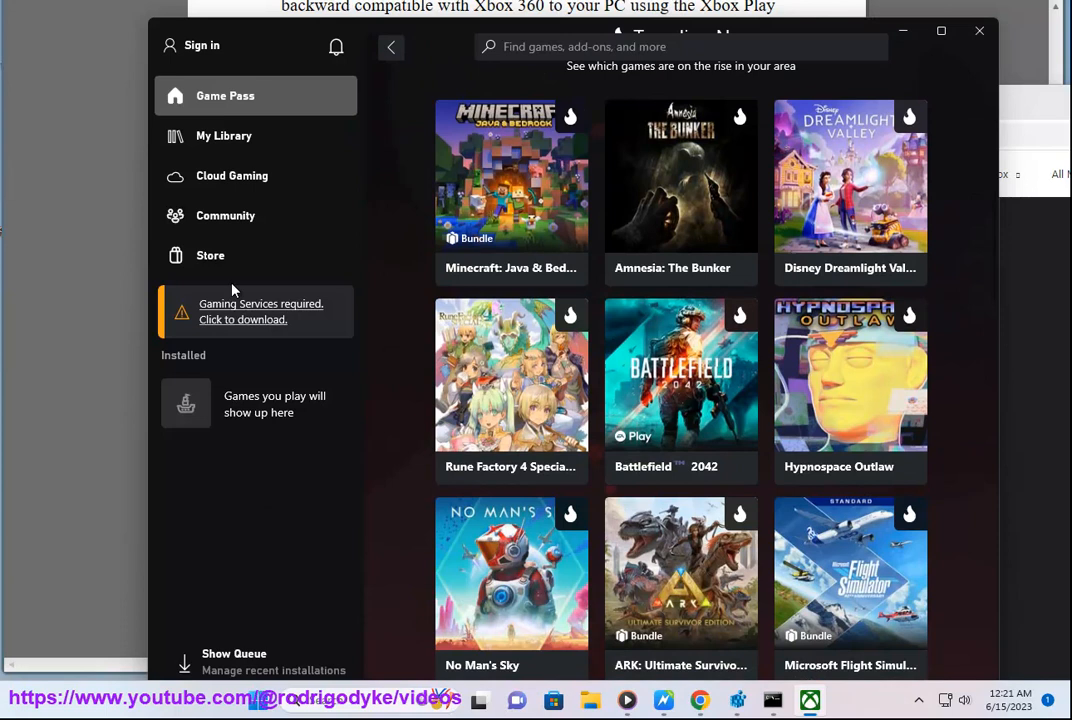
pyautogui.moveTo(253, 319)
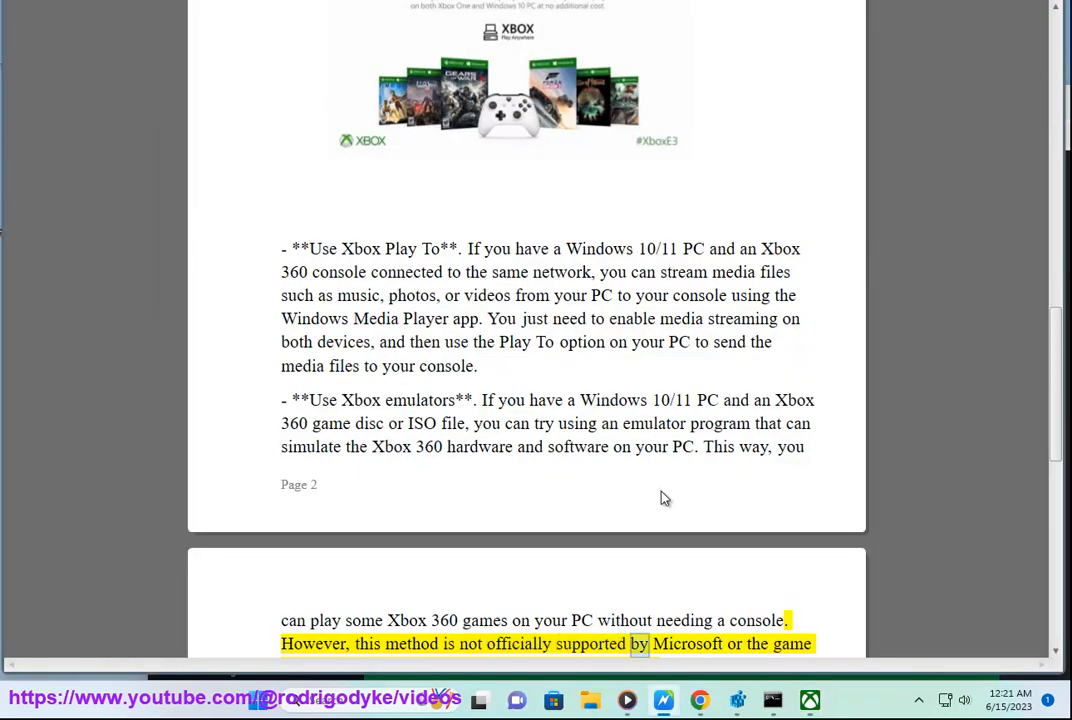
# Scroll the article to follow Read Aloud into the emulators paragraph naming Xenia, CXBX Reloaded, Xeon.
pyautogui.scroll(-3)
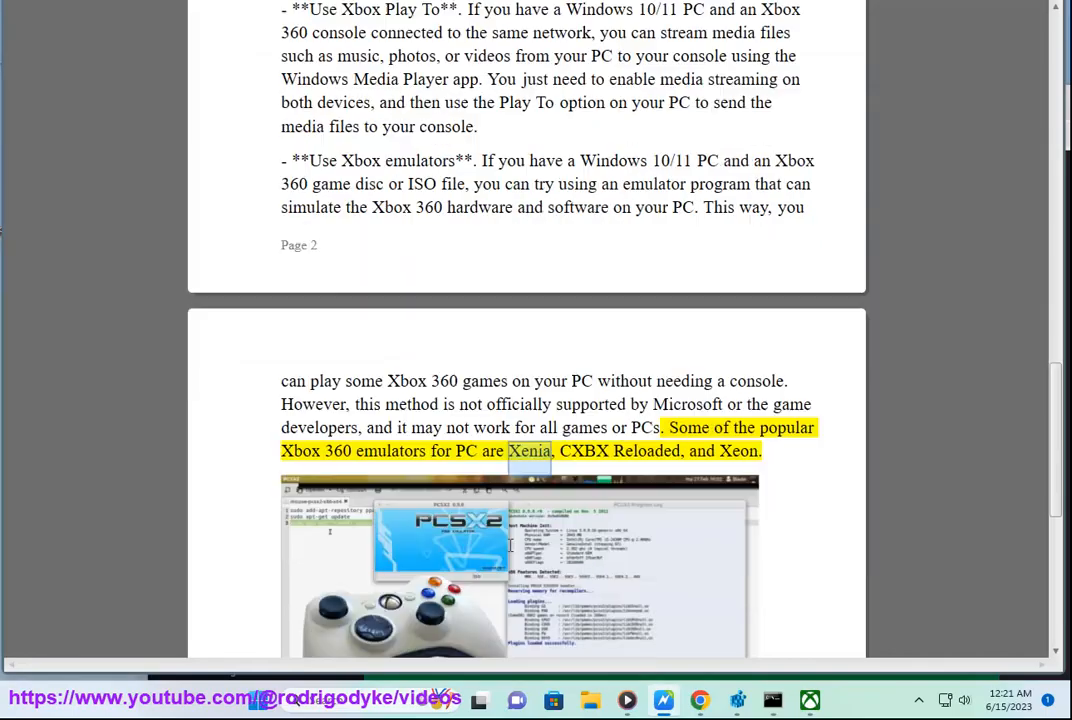
pyautogui.scroll(-3)
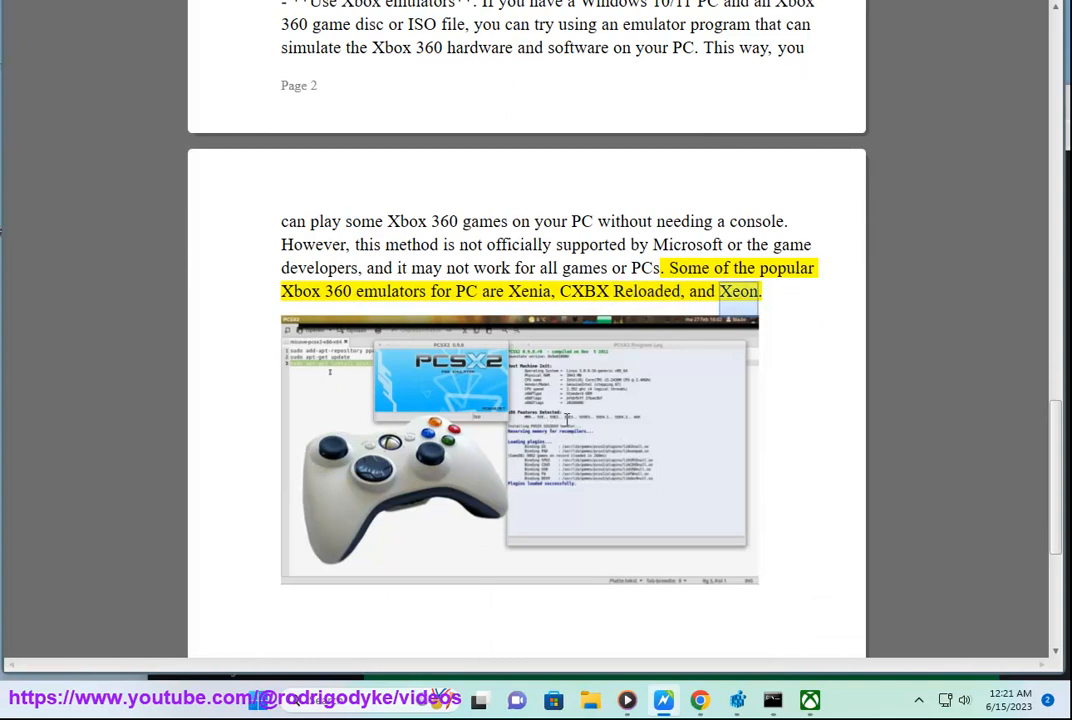